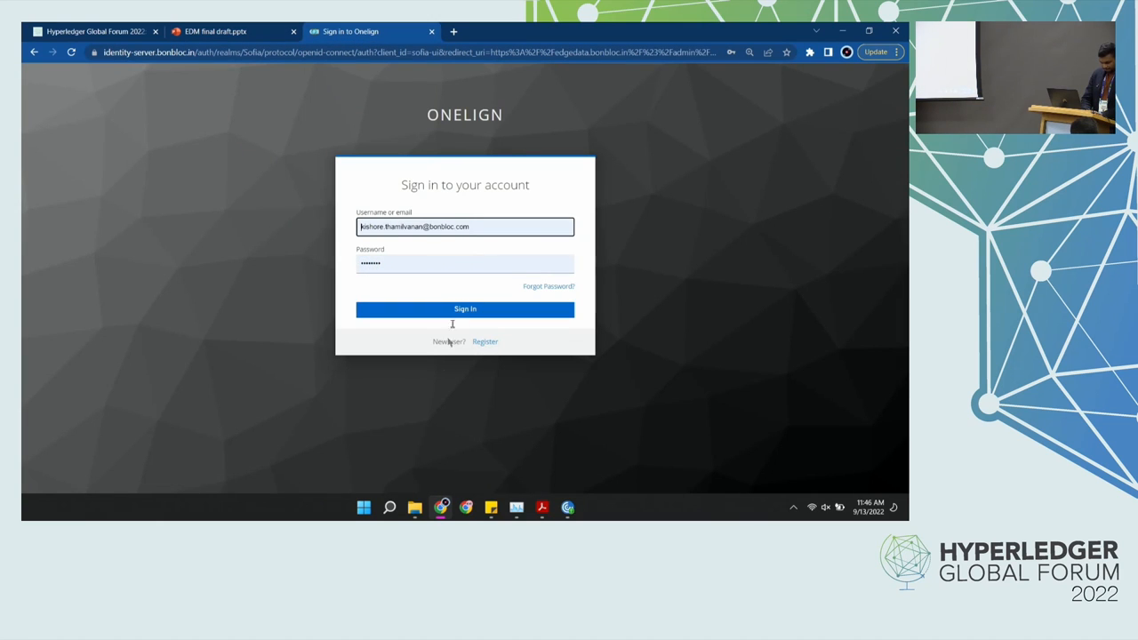
Sign in with the filled credentials and wait for the Edge Data dashboard.
click(465, 308)
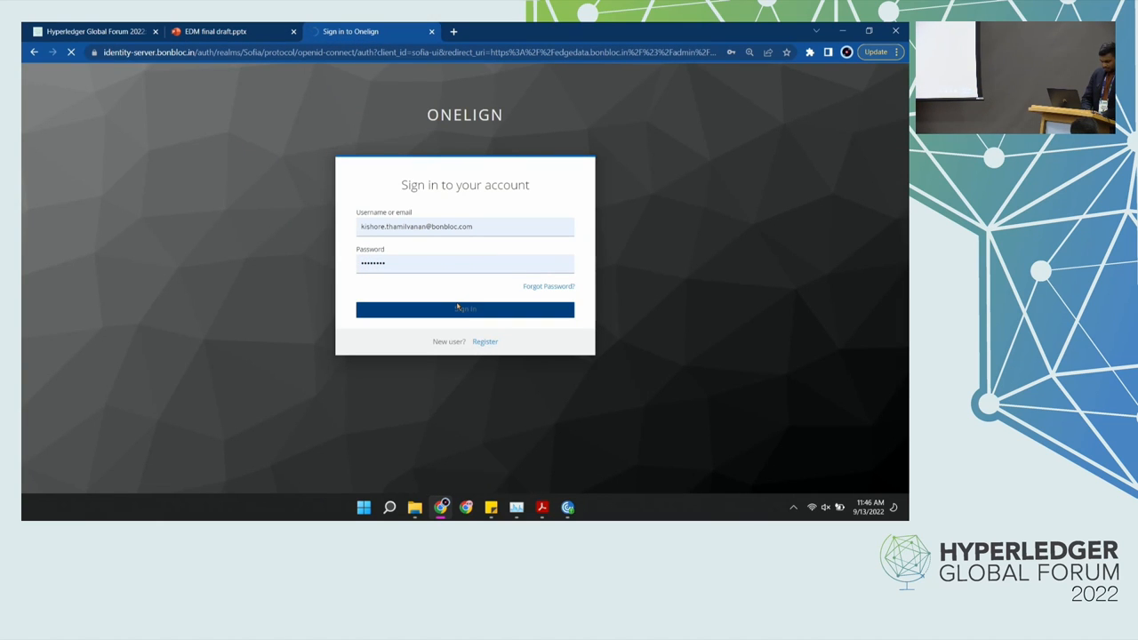
click(464, 308)
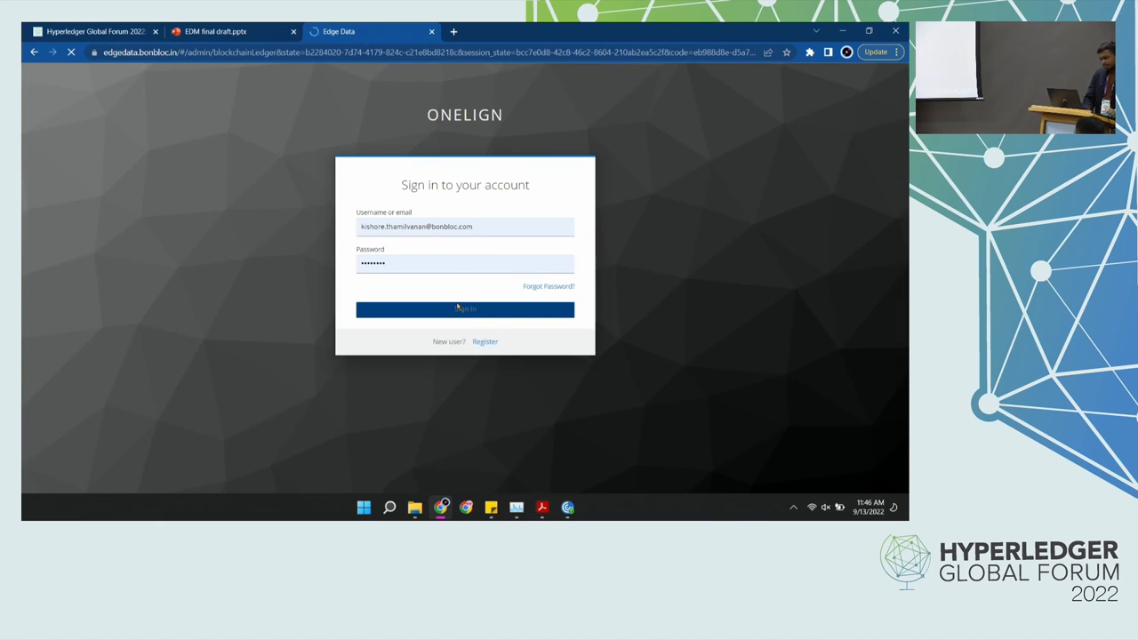
click(464, 309)
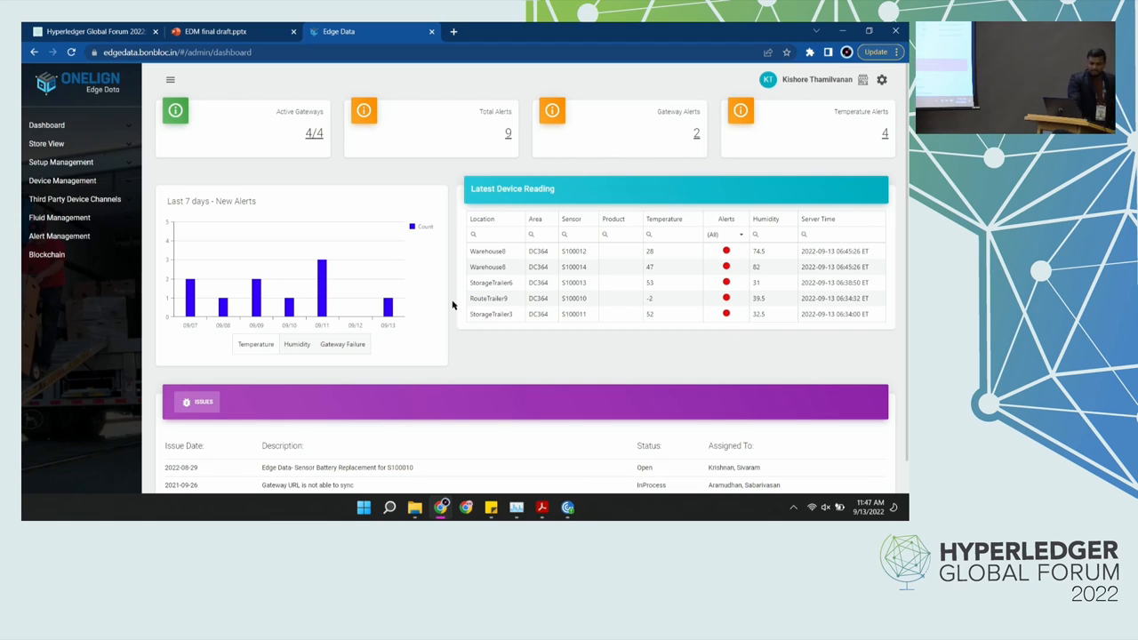
Switch the seven-day alerts chart to Humidity, then go to the Warehouse8 store view.
click(297, 344)
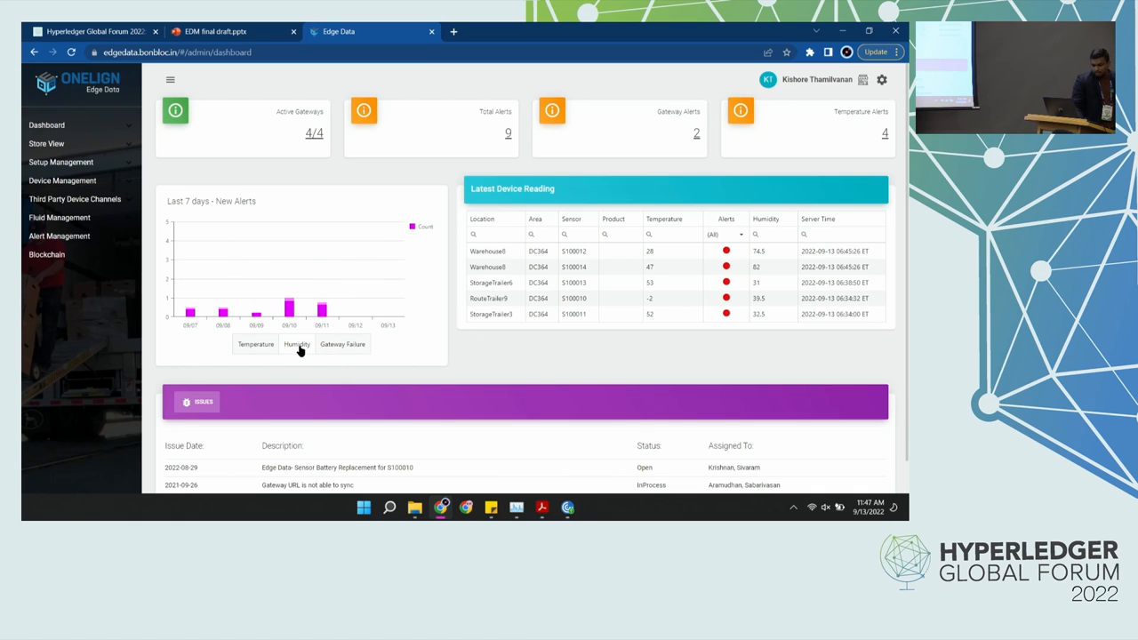
click(296, 344)
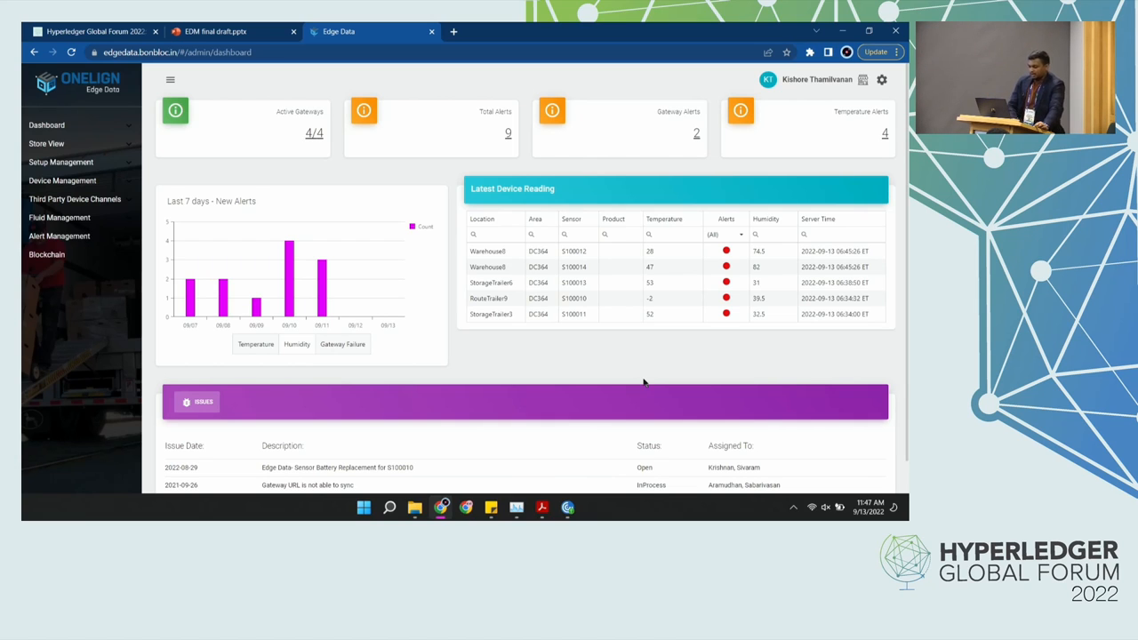
scroll(down, 3)
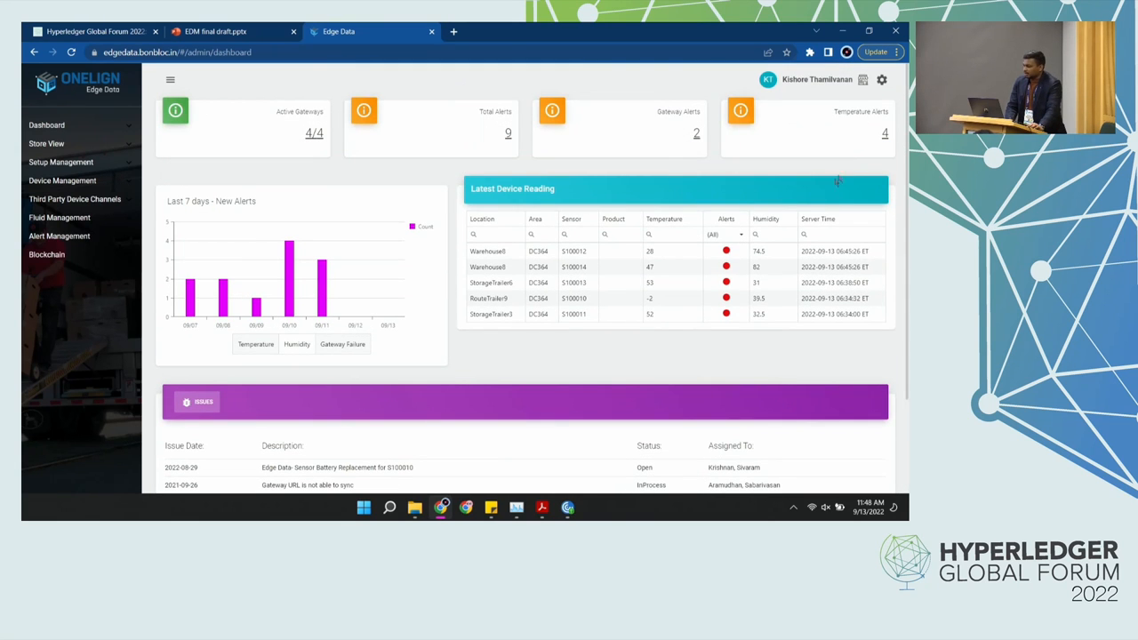
click(46, 143)
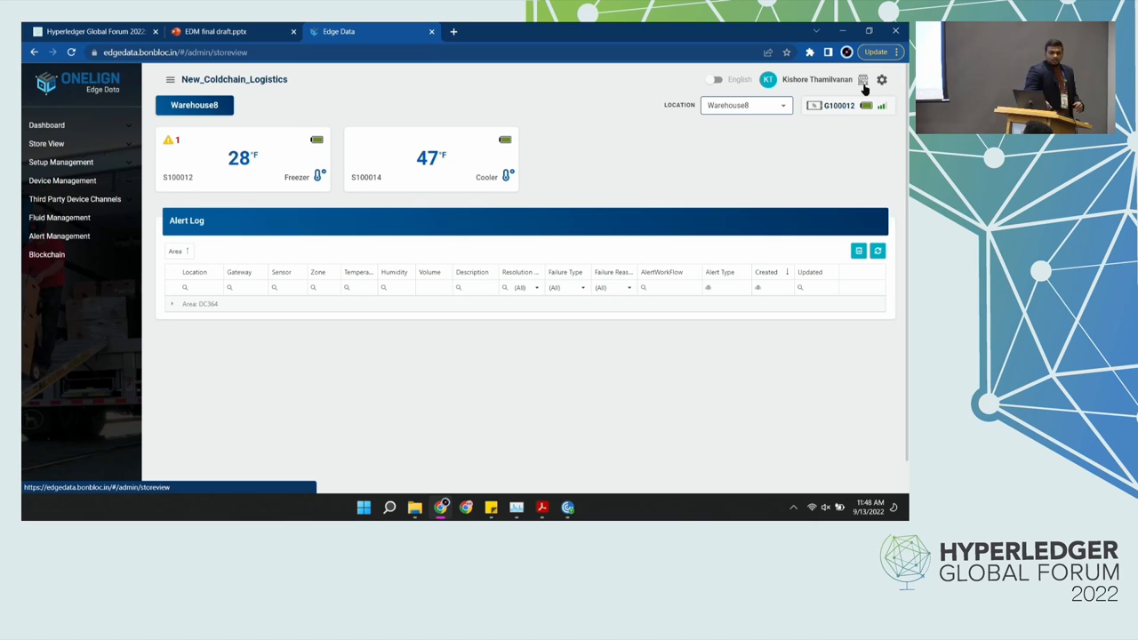
mouse_move(611, 65)
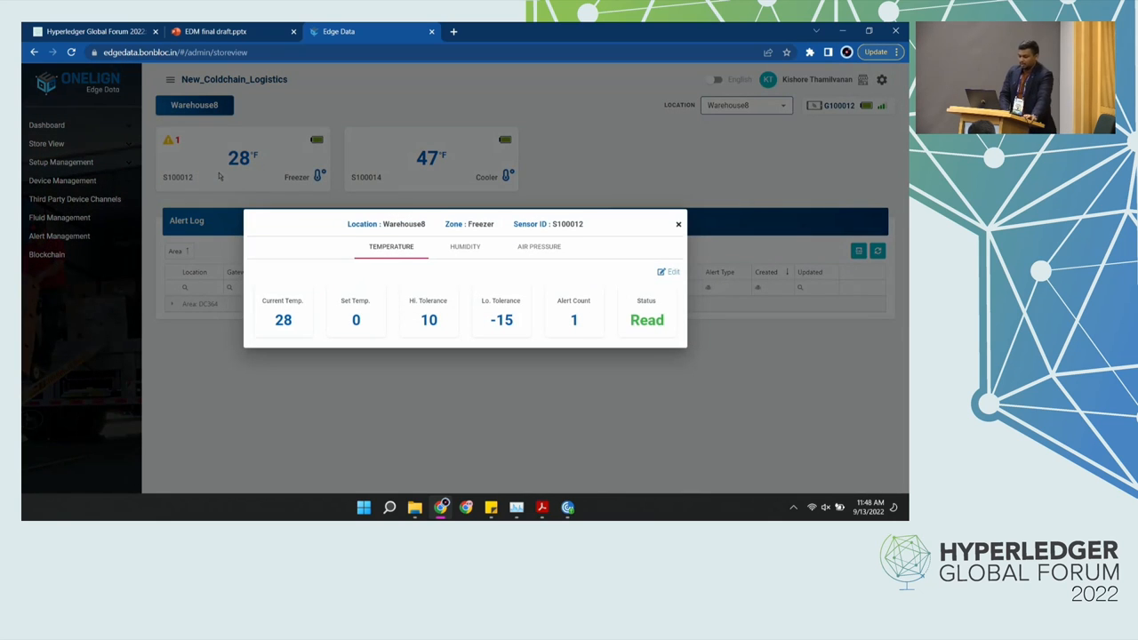
mouse_move(402, 283)
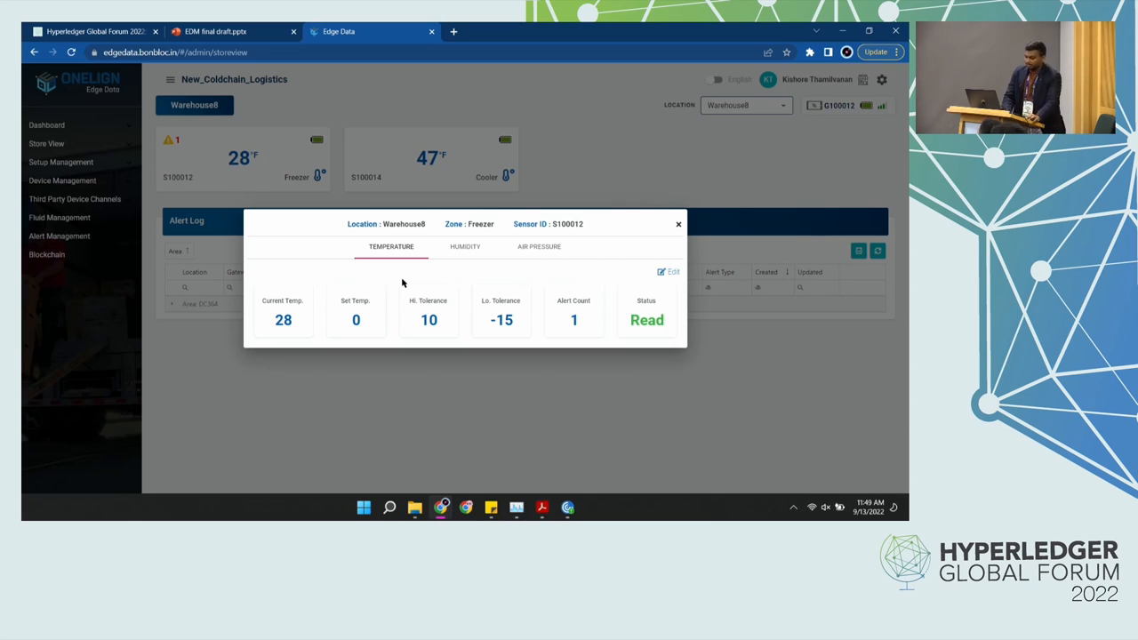
Review sensor S100012's humidity (74.5) and air pressure (978.43) details, then close the popup.
click(465, 247)
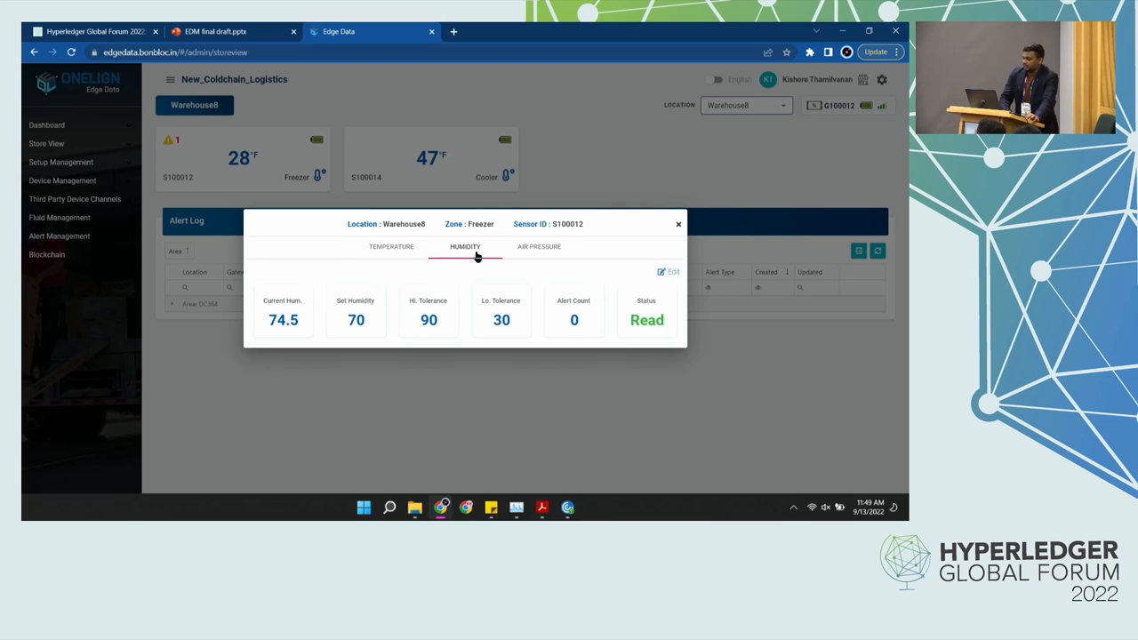
click(538, 246)
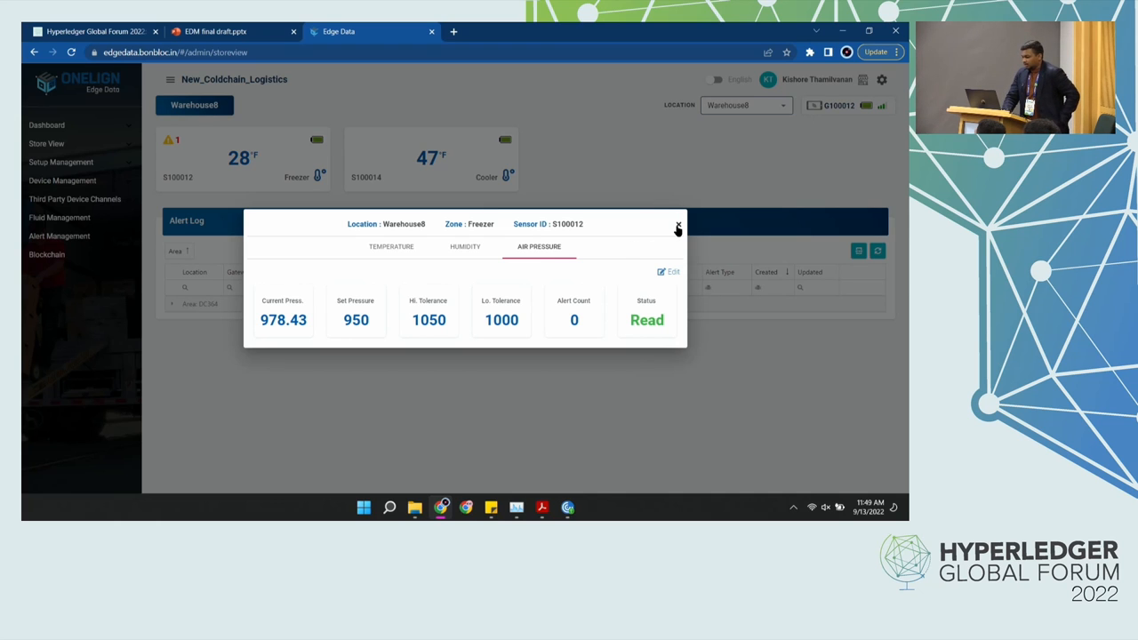
click(678, 225)
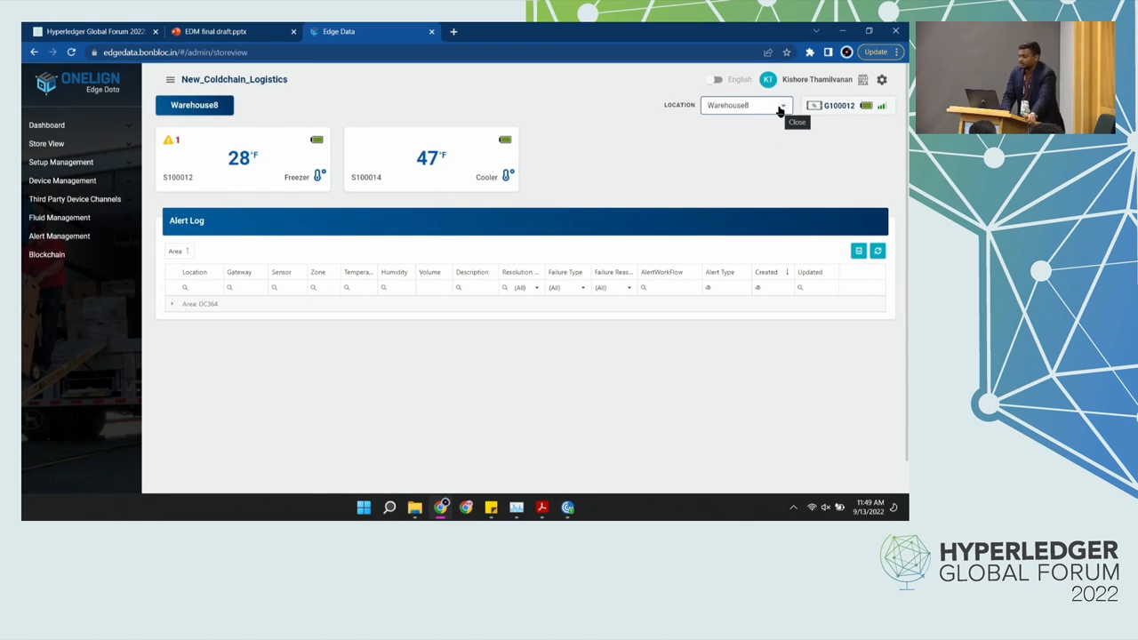
Switch the store view location to StorageTrailer6 and expand its DC364 alerts.
click(745, 105)
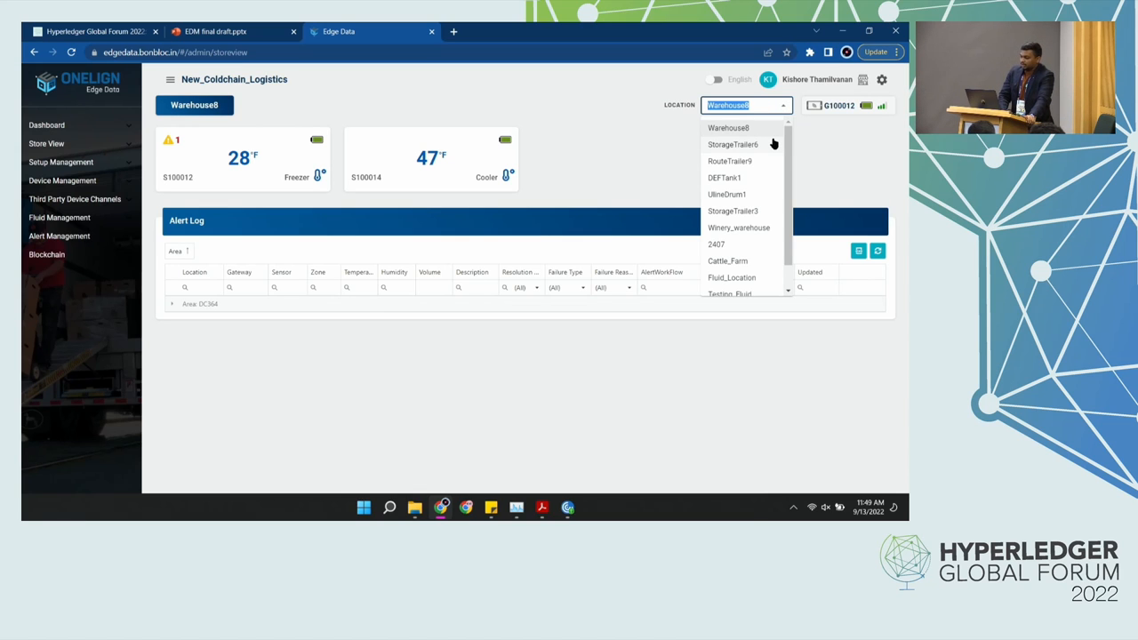
click(733, 144)
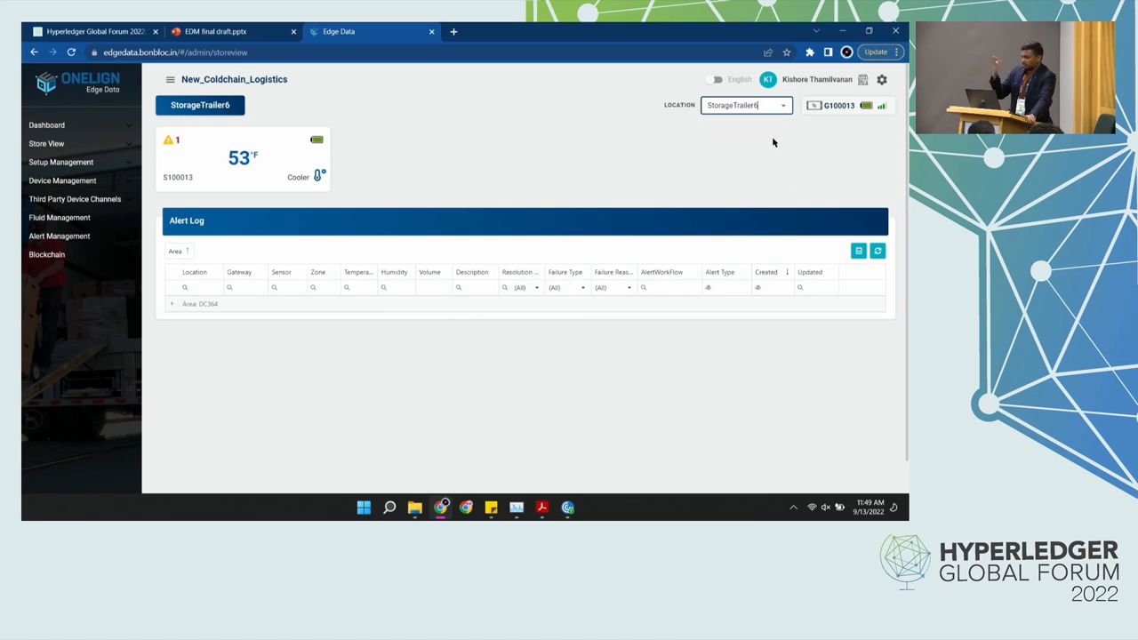
mouse_move(216, 339)
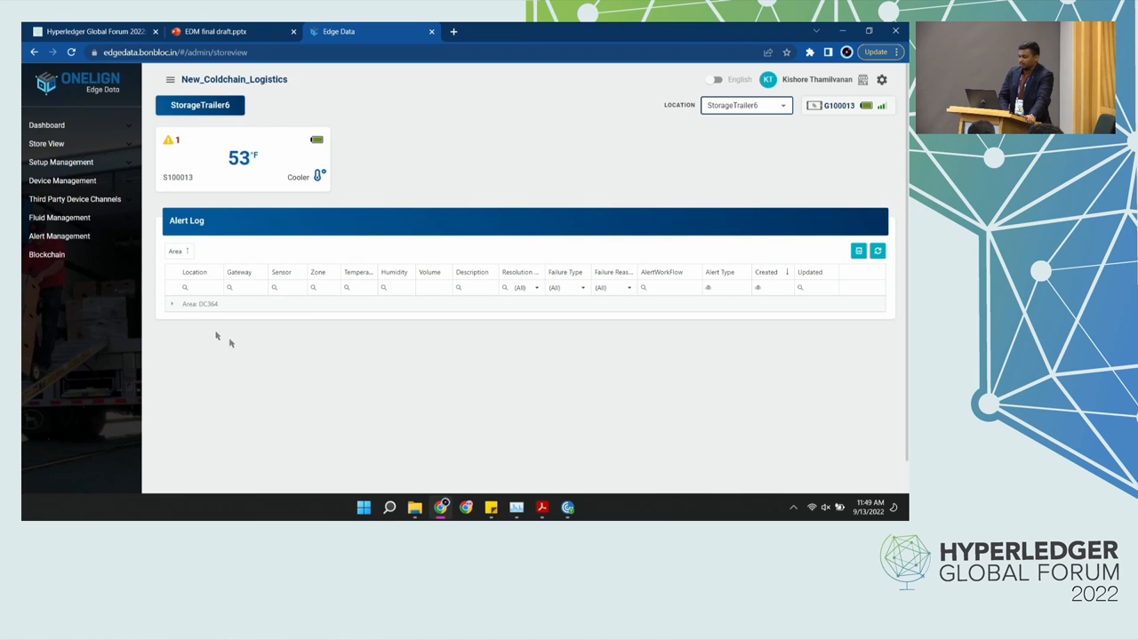
click(172, 303)
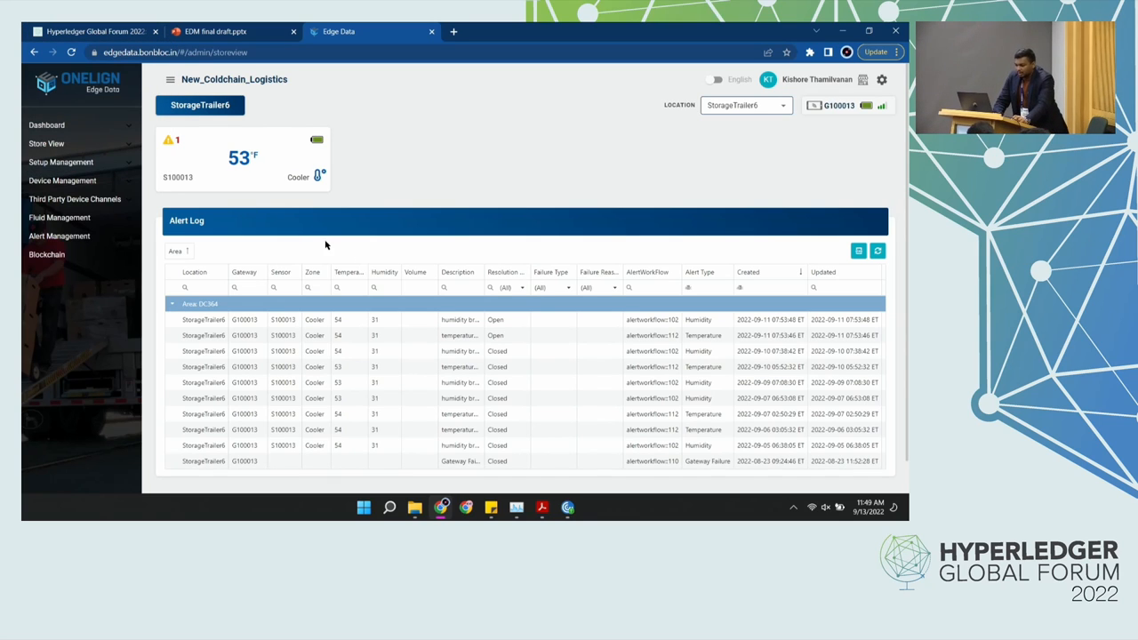
mouse_move(573, 216)
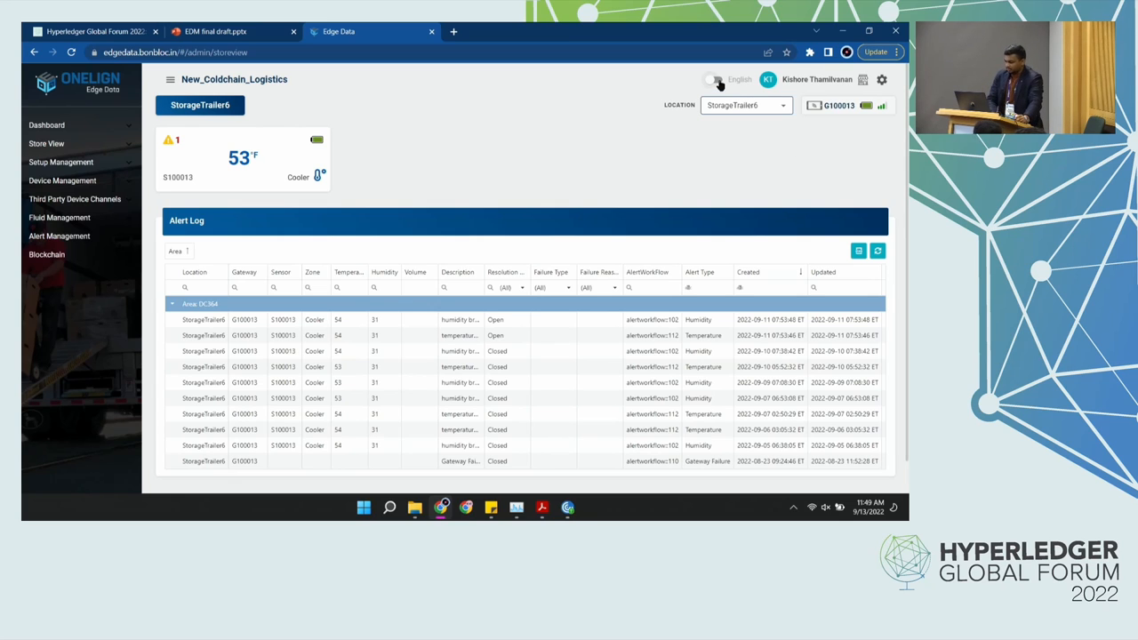
Flip the interface language toggle from English to Español.
click(713, 79)
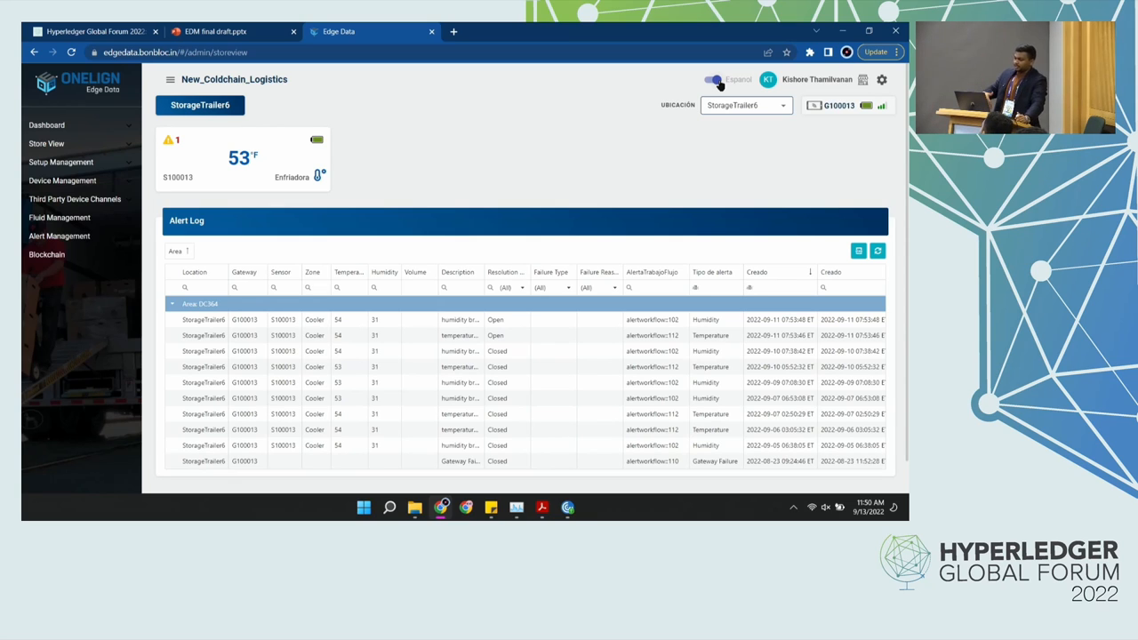
click(715, 80)
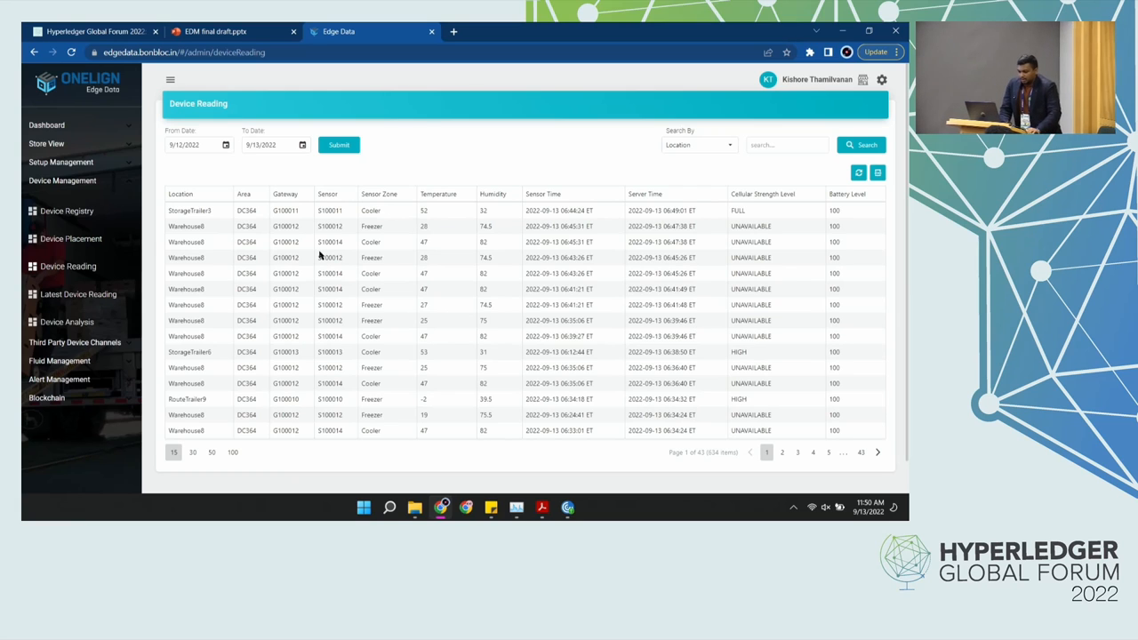
Show the Device Analysis list of five sensors from the Device Management sidebar.
click(69, 322)
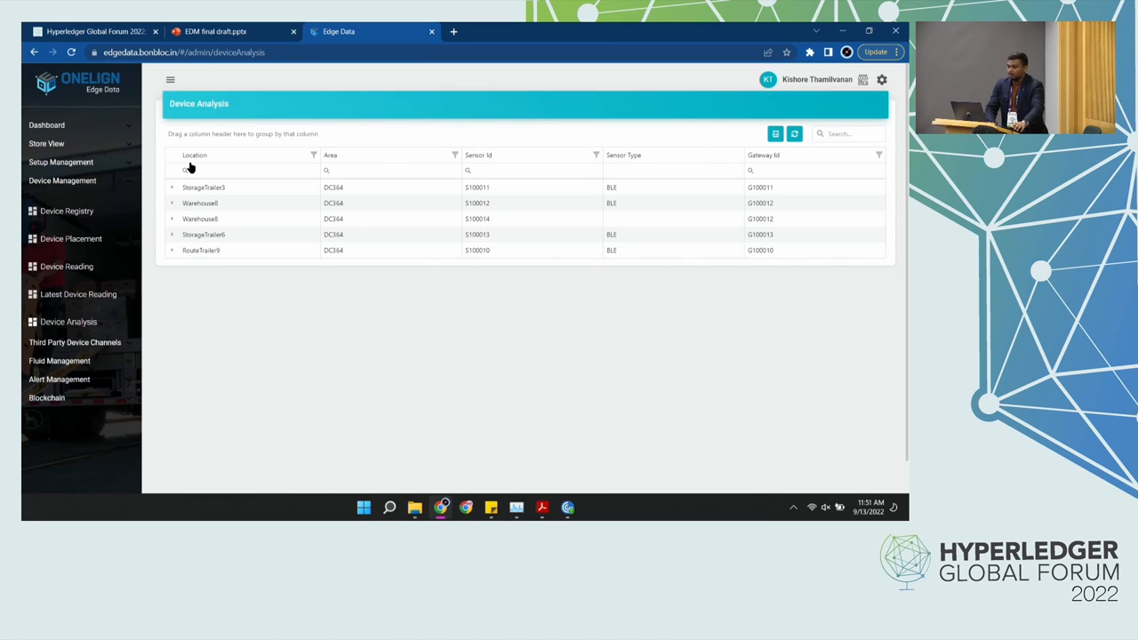
Select and expand the StorageTrailer3 row to show sensor S100011's cooler readings.
click(204, 186)
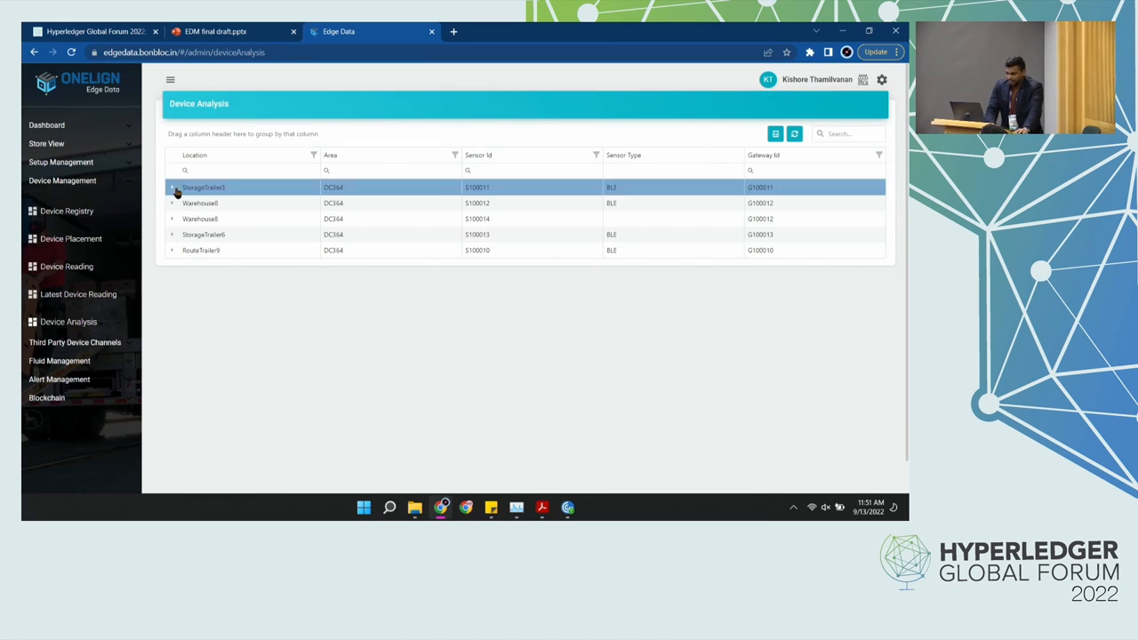
click(173, 187)
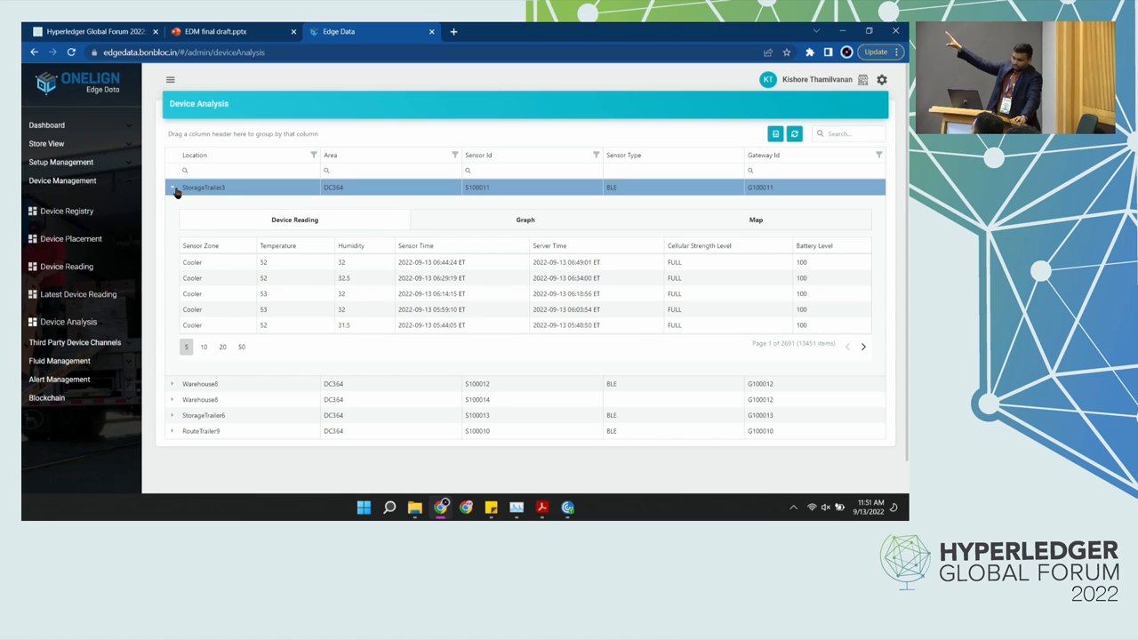
mouse_move(329, 228)
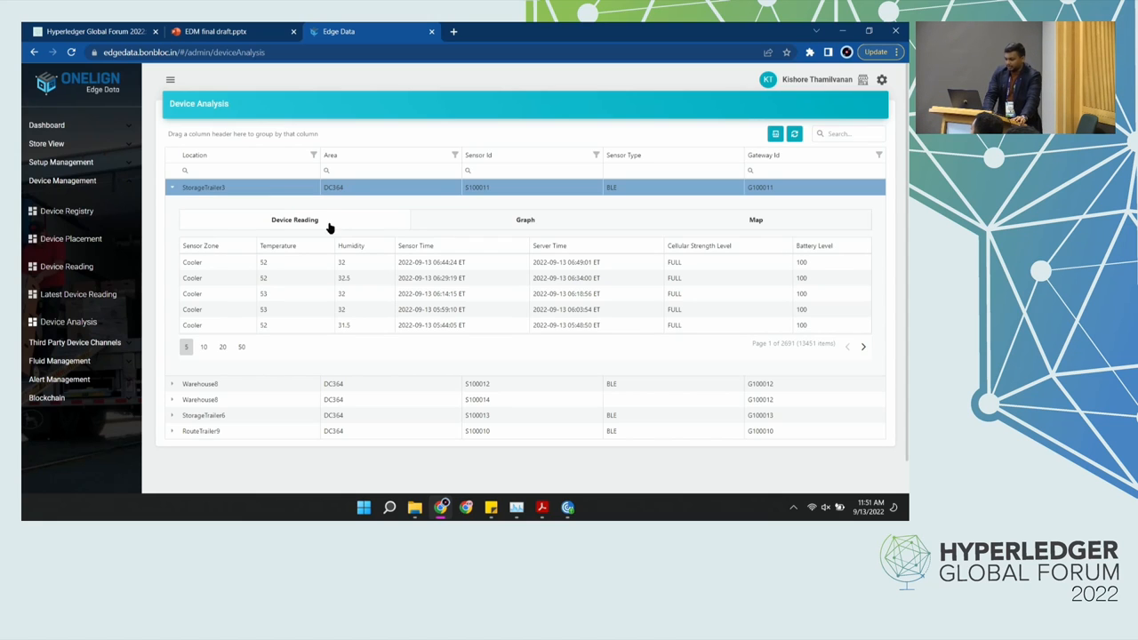
Show StorageTrailer3's temperature graph with its end time set to September 12, 09:51 AM.
click(525, 219)
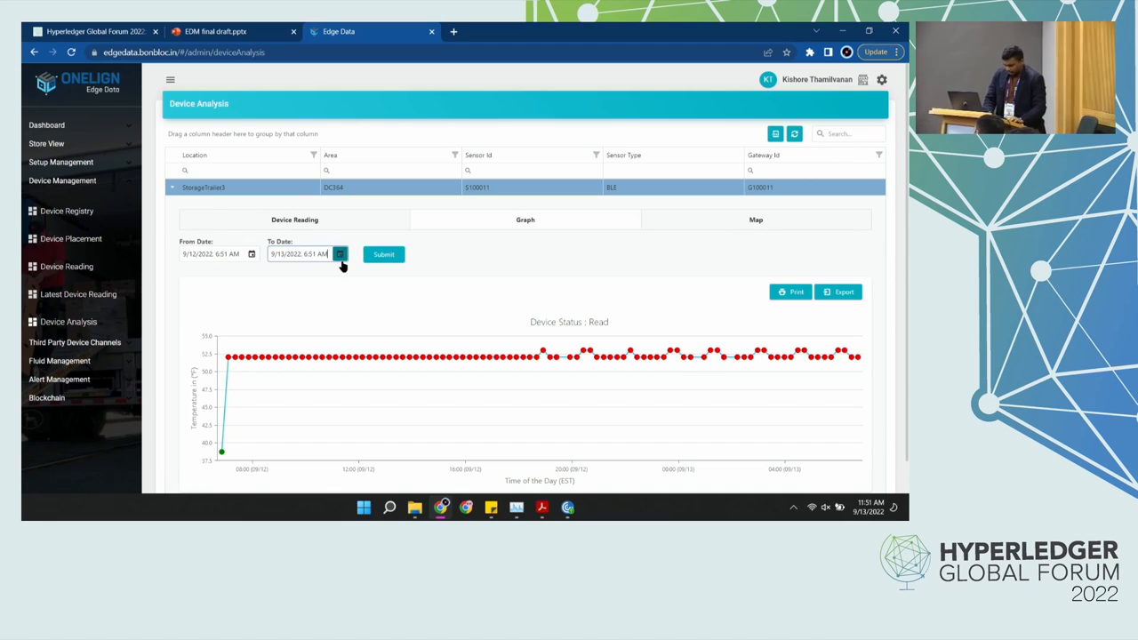
click(340, 254)
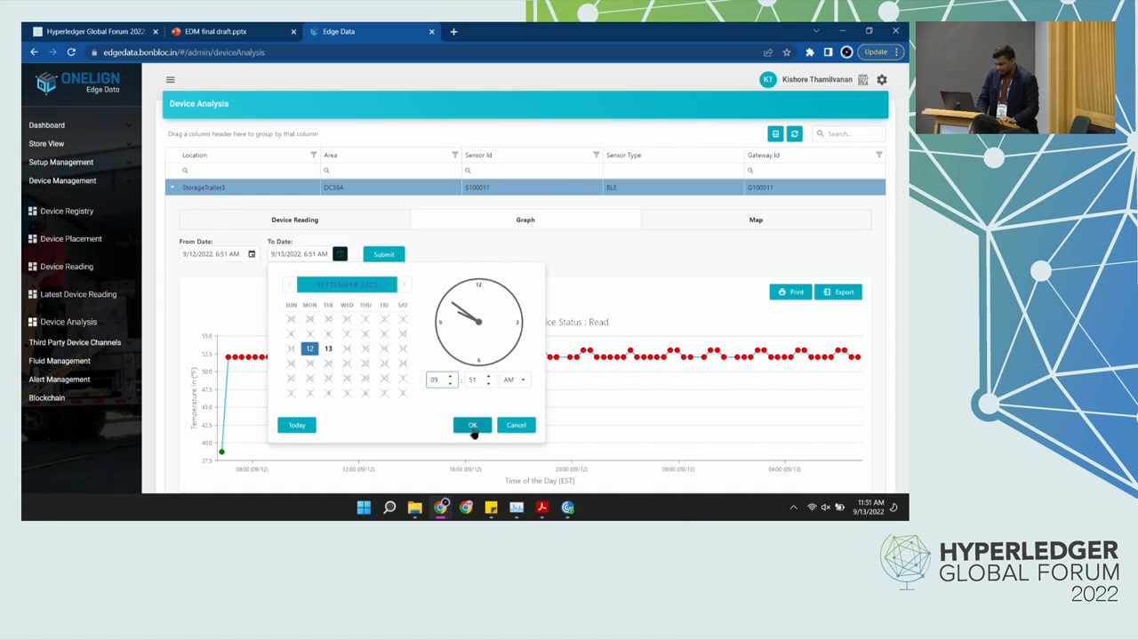
click(472, 425)
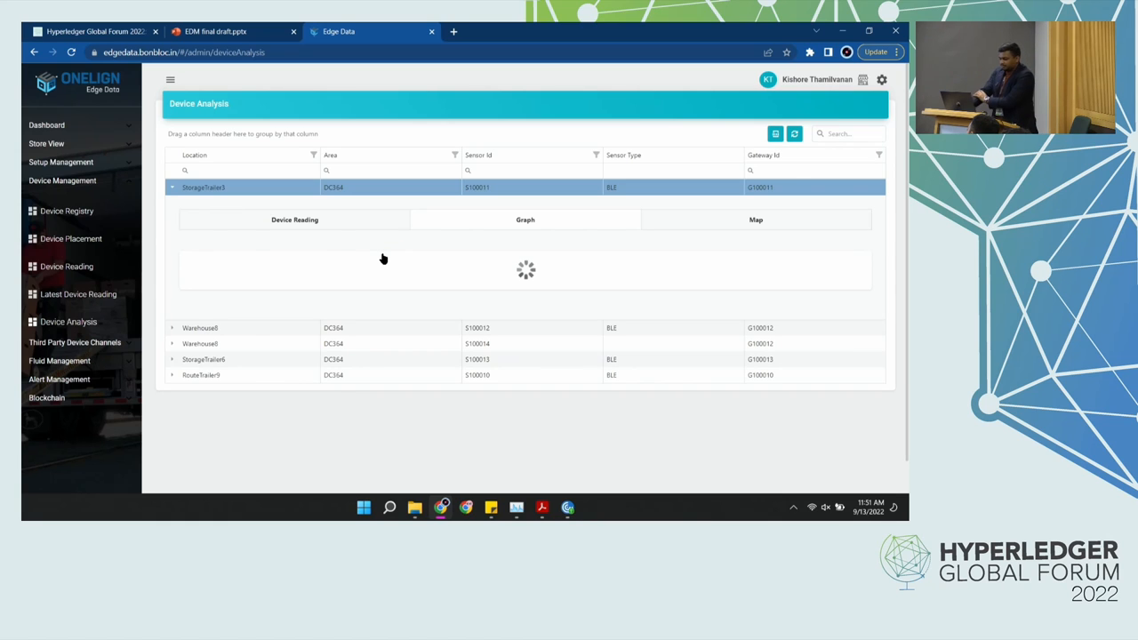
Review the 9/12 6:51–9:51 AM graph, then show the Alert WorkFlow rules.
click(383, 254)
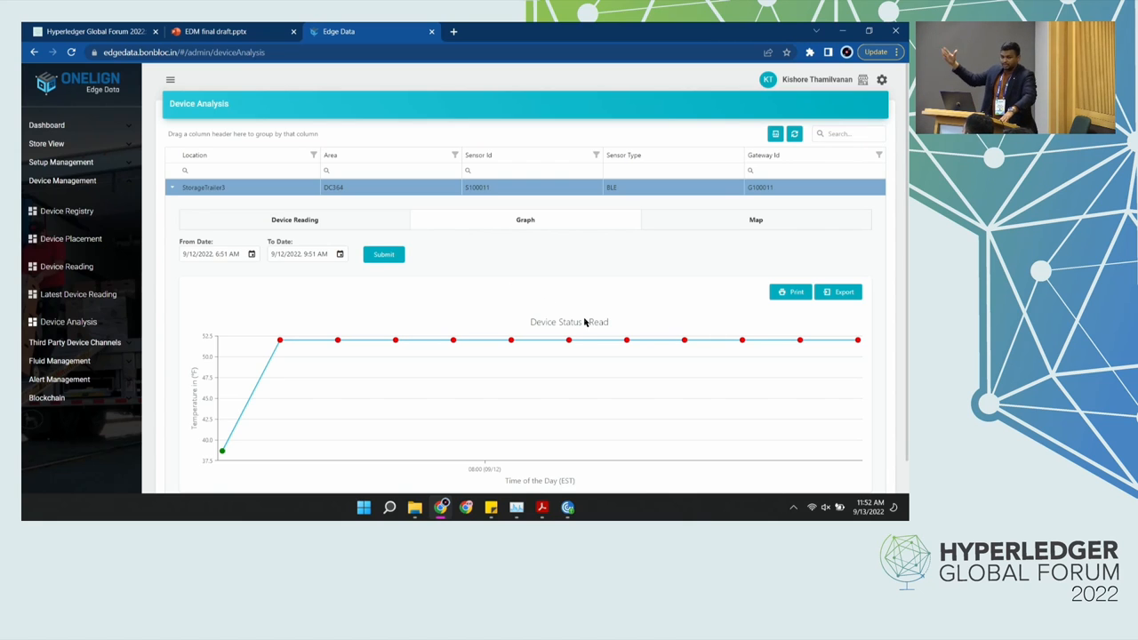
mouse_move(232, 329)
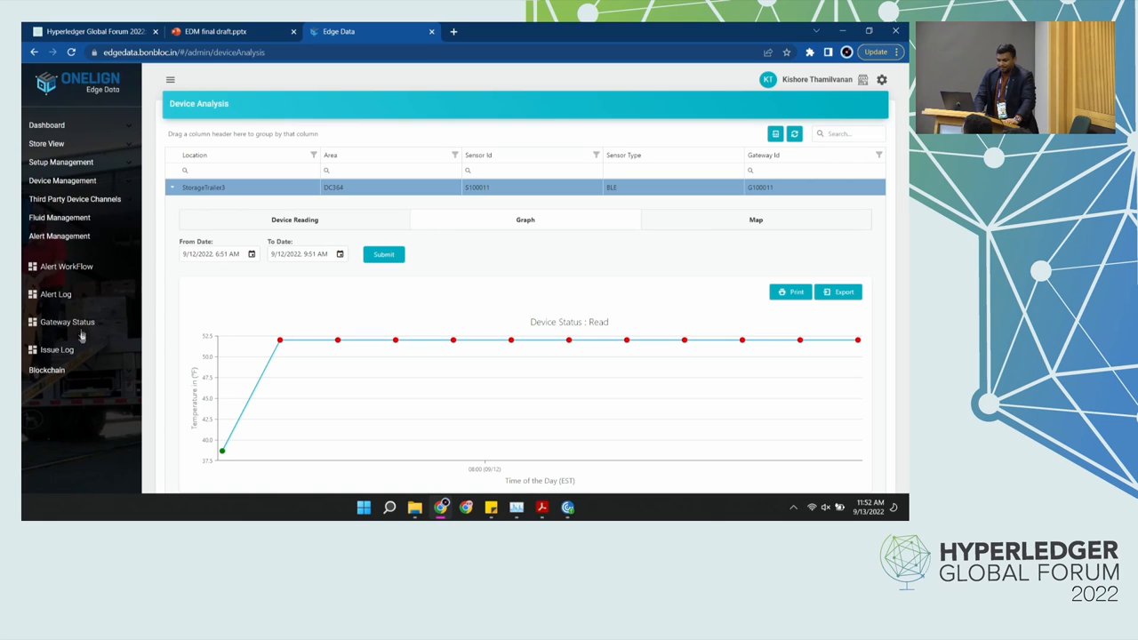
click(68, 265)
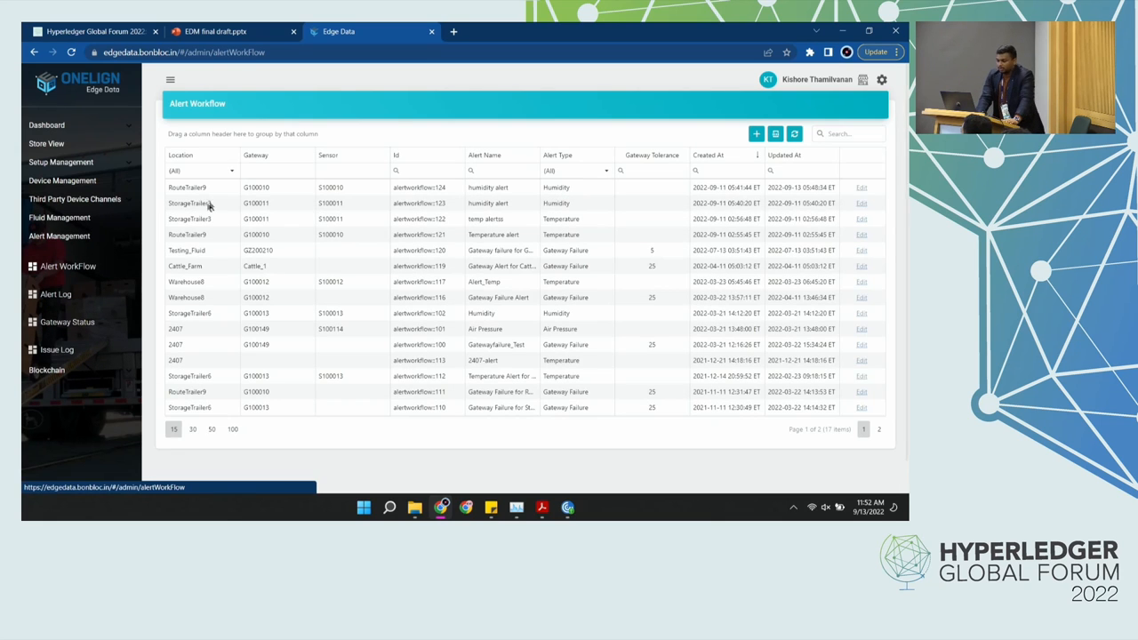
Start a blank new alert rule from the Alert Workflow grid.
click(756, 133)
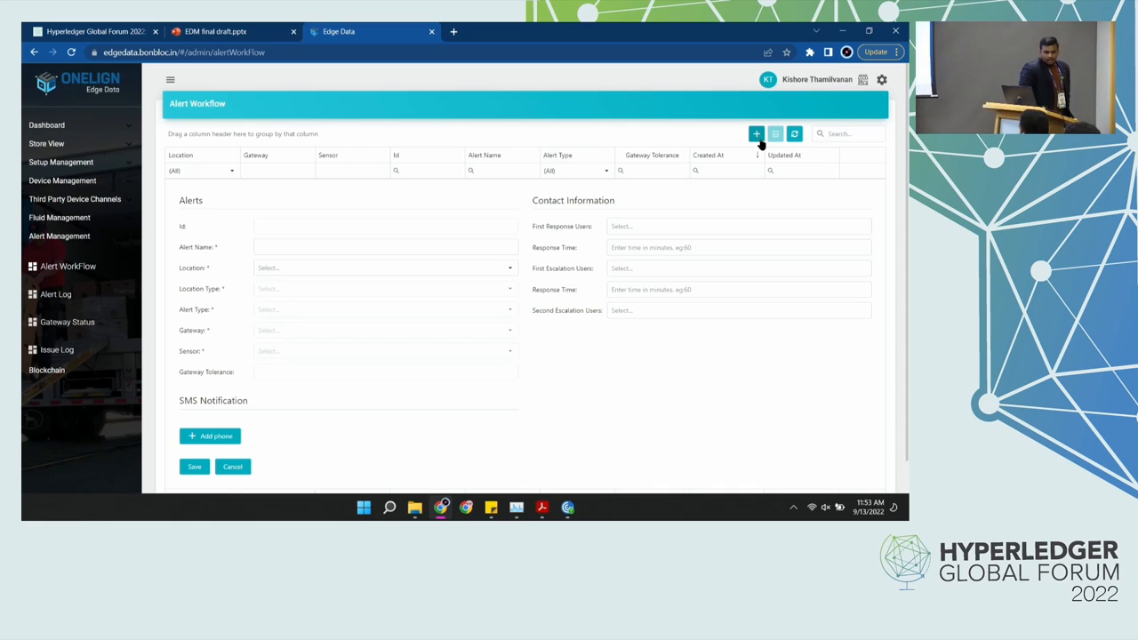
mouse_move(503, 387)
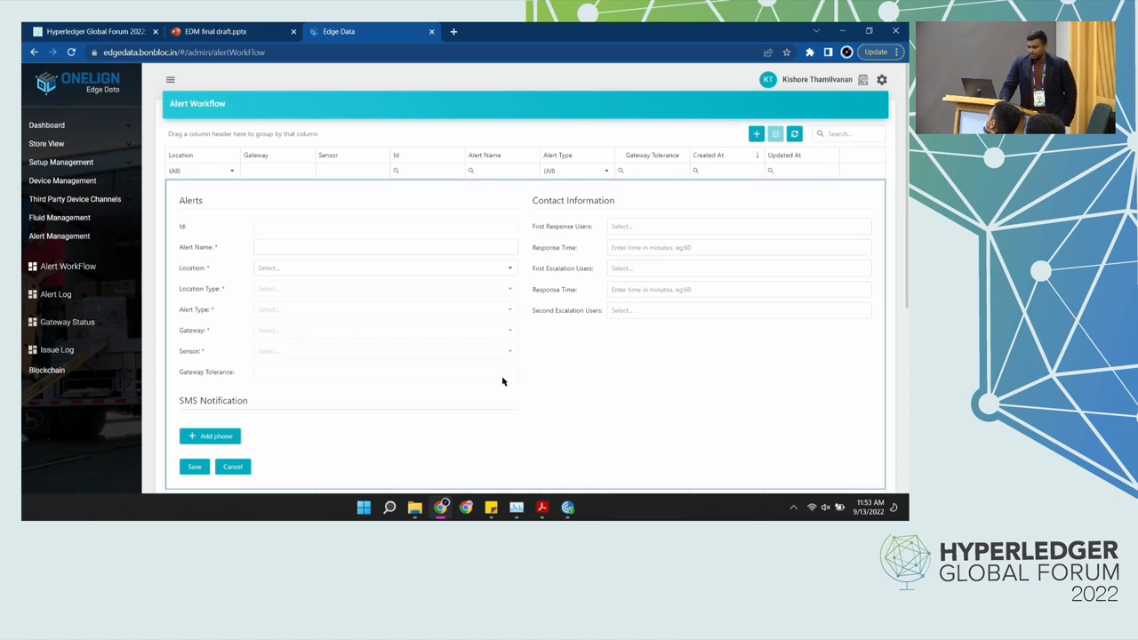
mouse_move(77, 306)
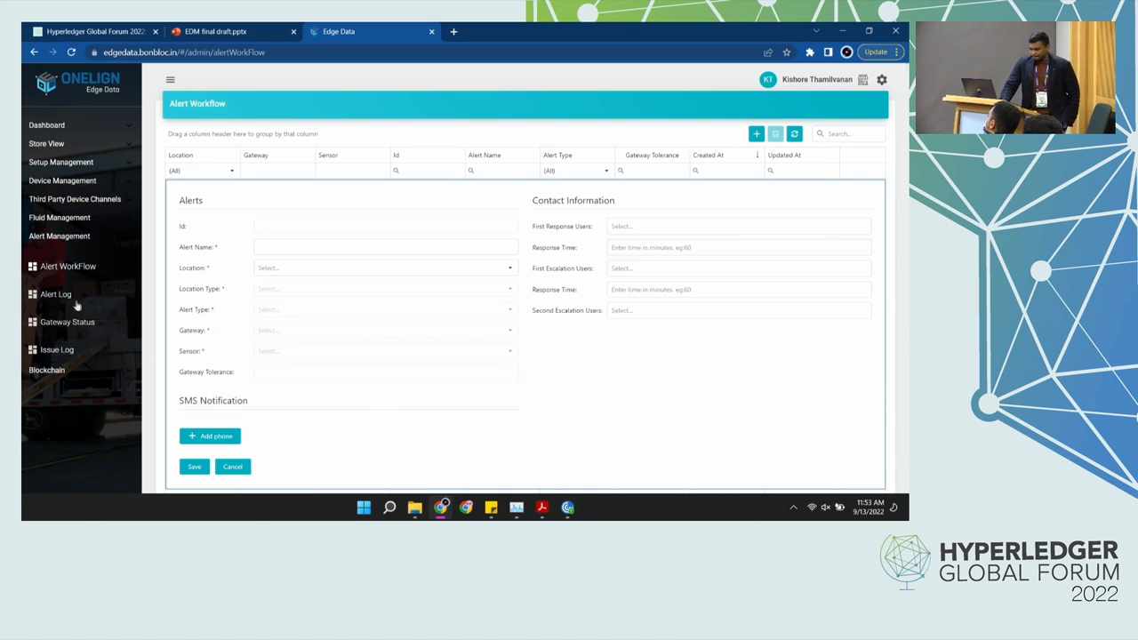
click(56, 295)
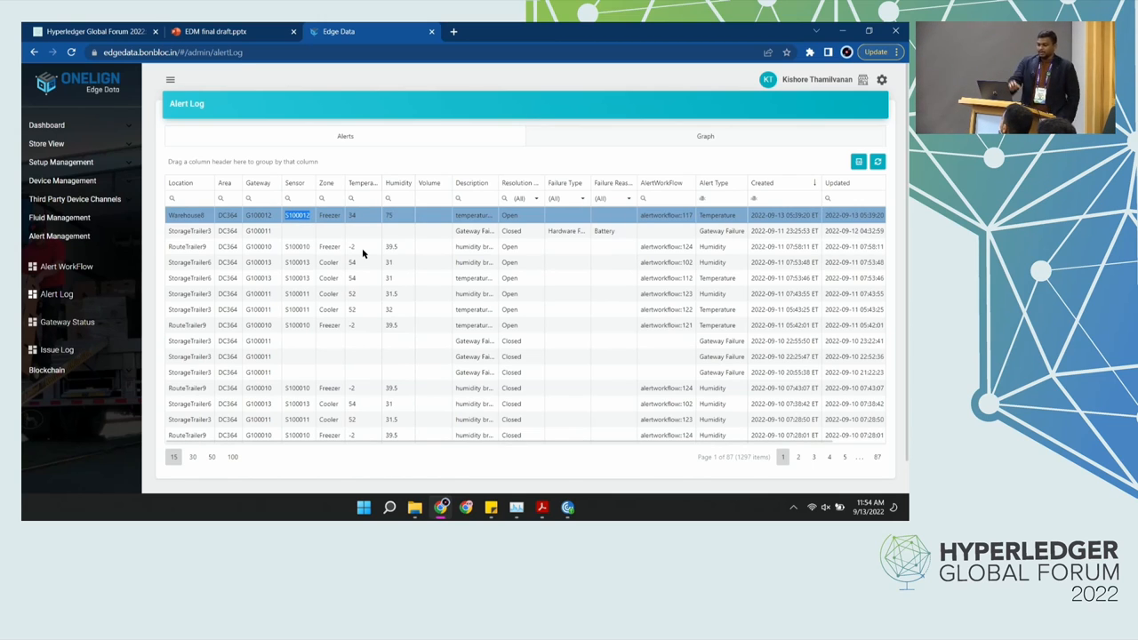
mouse_move(635, 245)
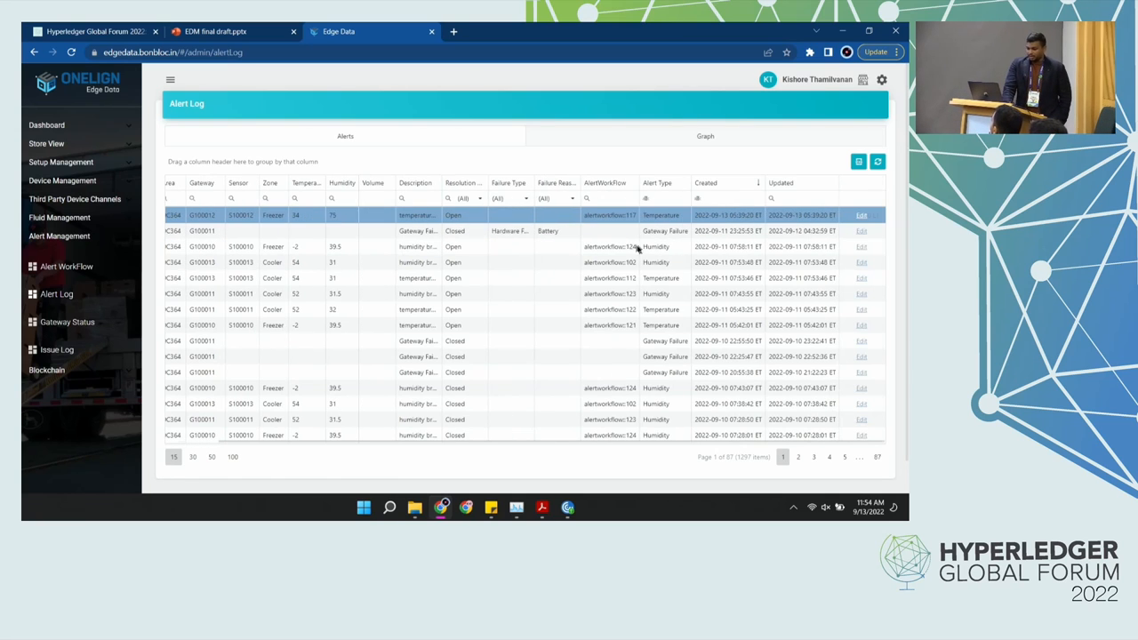
Open the Warehouse8 temperature-breach alert for sensor S100012 for editing.
click(861, 215)
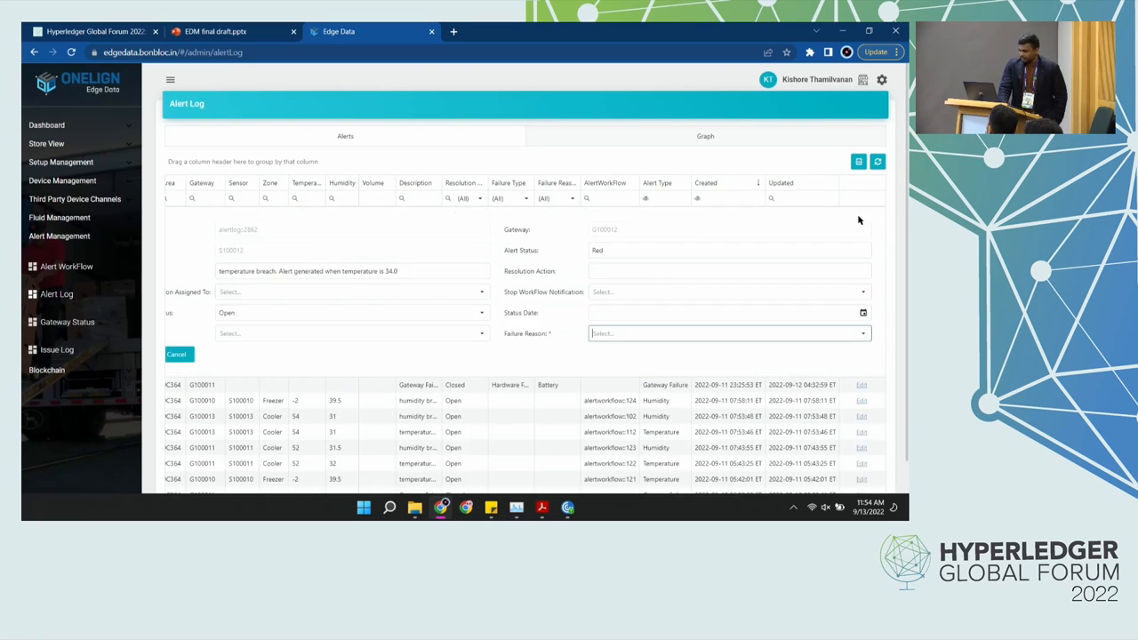
mouse_move(569, 311)
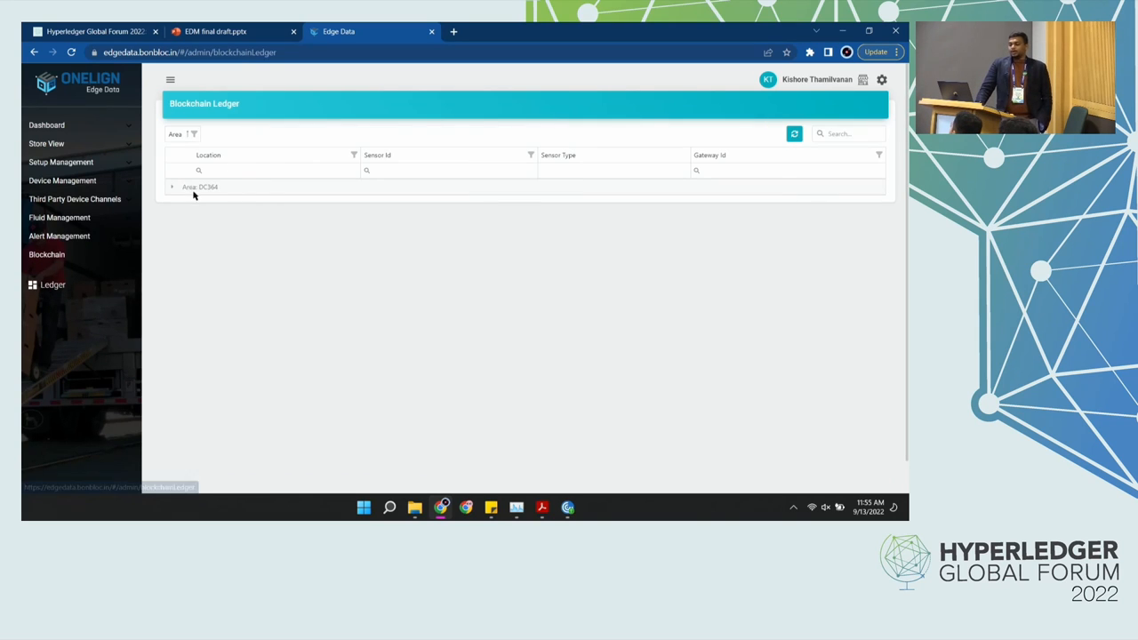
Expand Area DC364 and StorageTrailer3 to load its S100011 ledger entries.
click(173, 187)
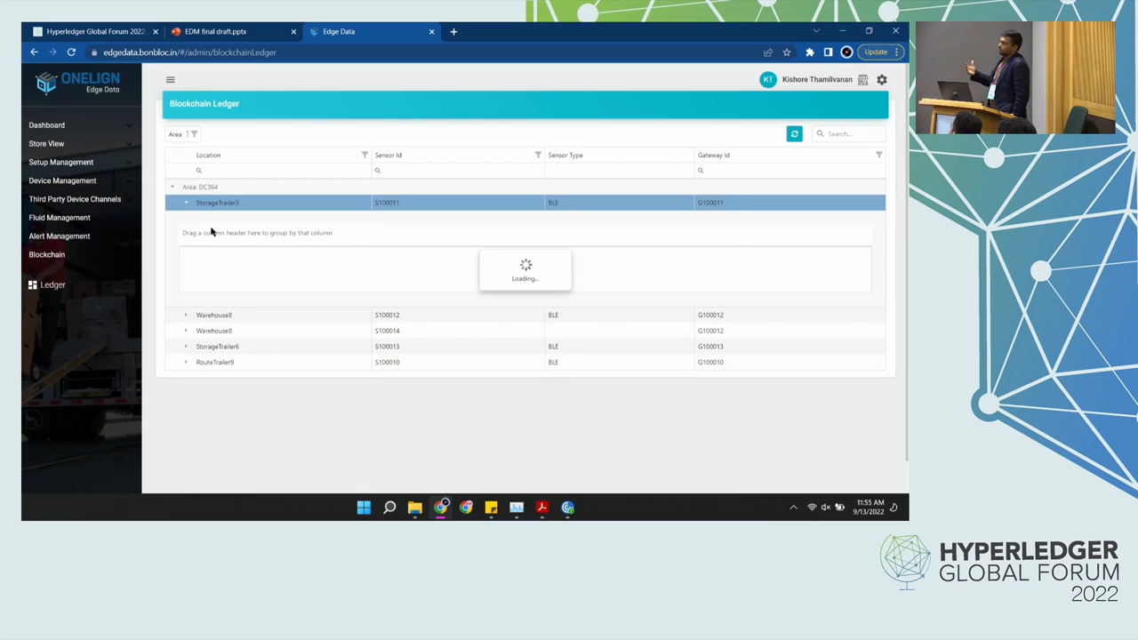
click(185, 202)
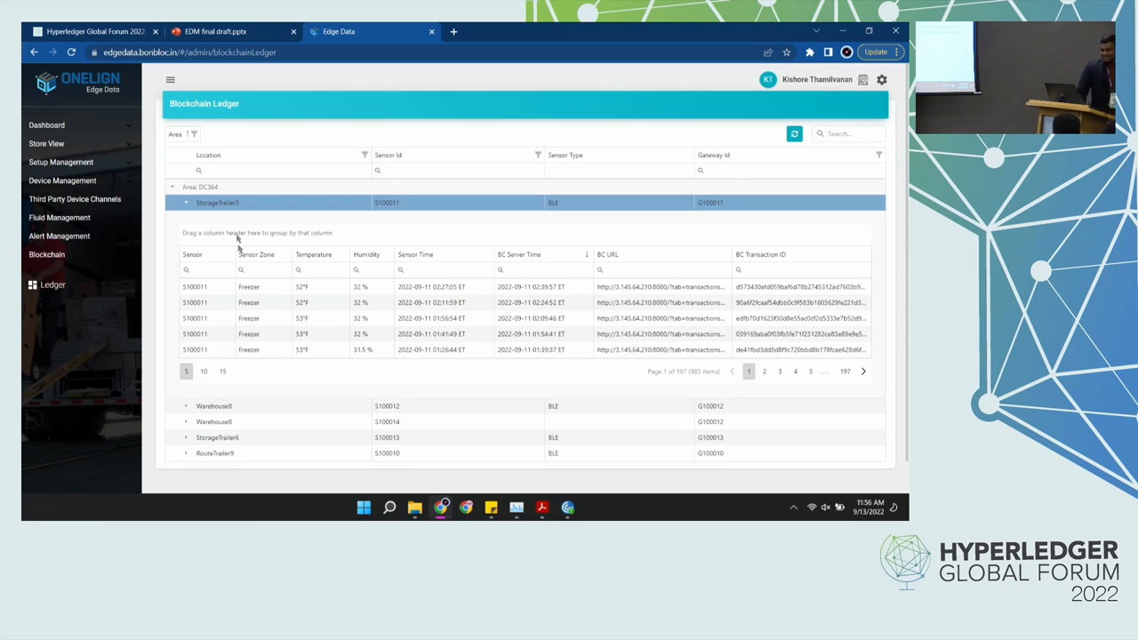
click(881, 80)
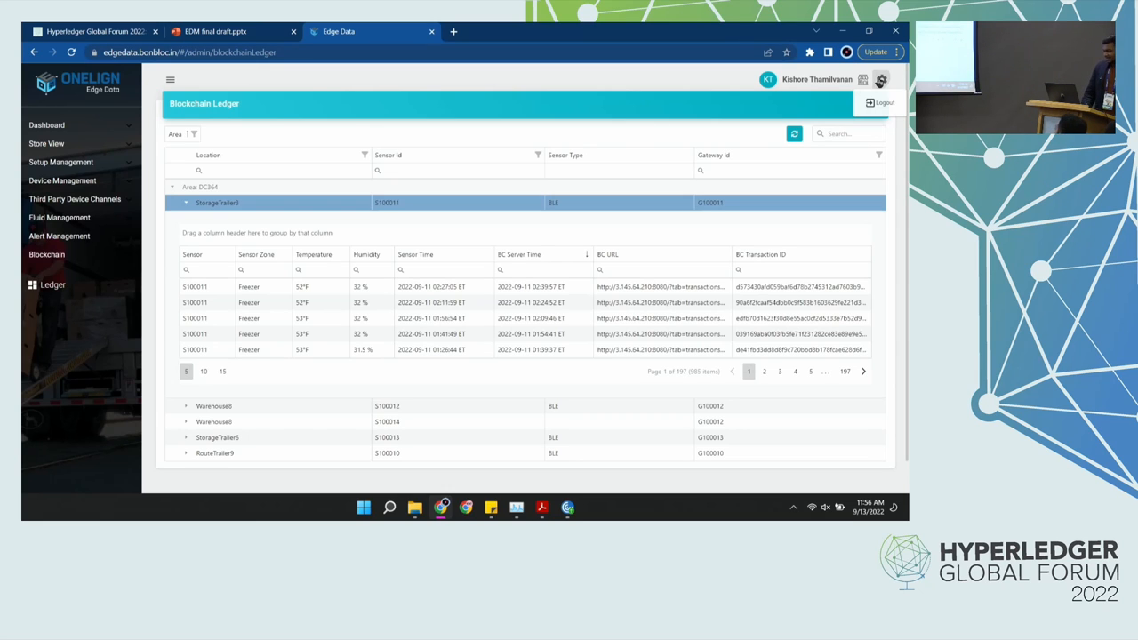